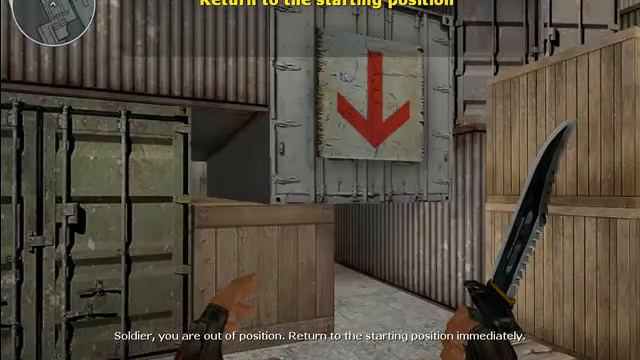
{"action": "mouse_move", "coordinate": [320, 180]}
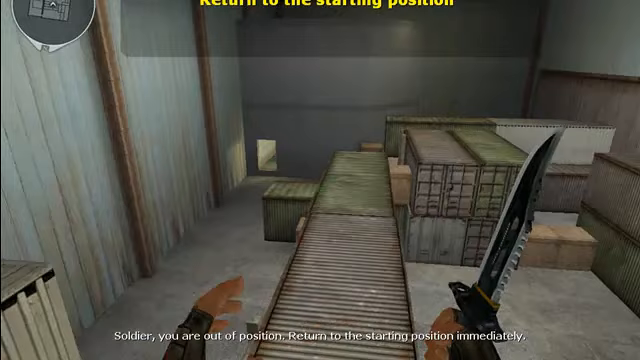
{"action": "mouse_move", "coordinate": [320, 180]}
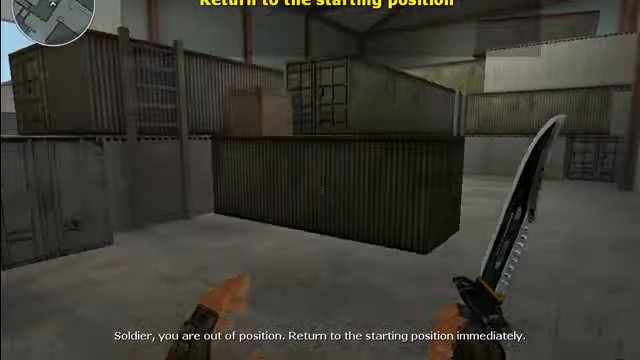
{"action": "mouse_move", "coordinate": [320, 180]}
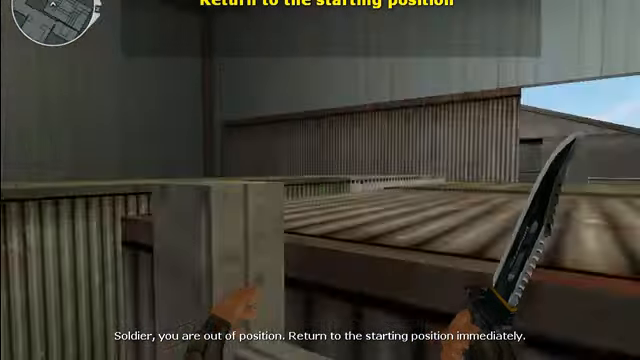